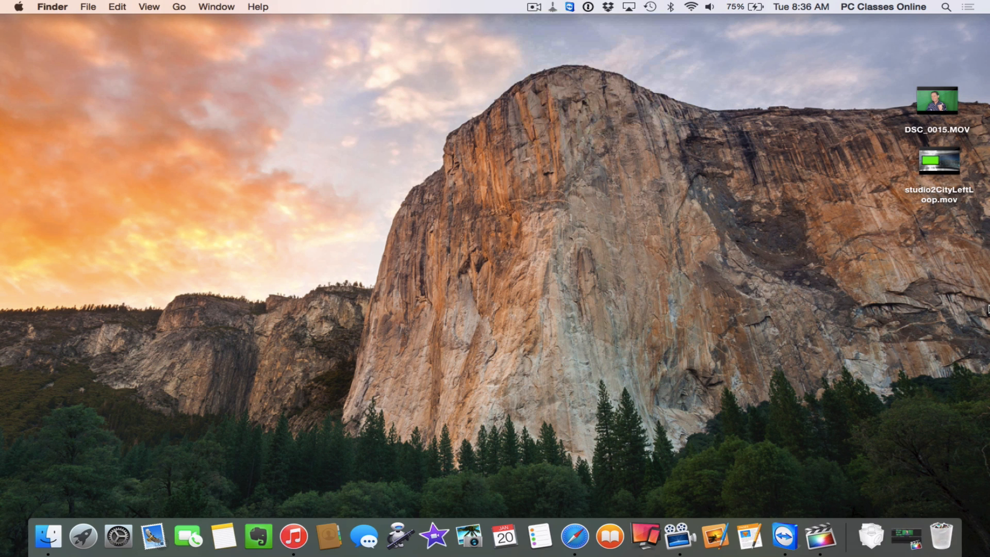
# Launch Final Cut Pro from the Dock to show the green-screen presenter clips.
pyautogui.click(800, 7)
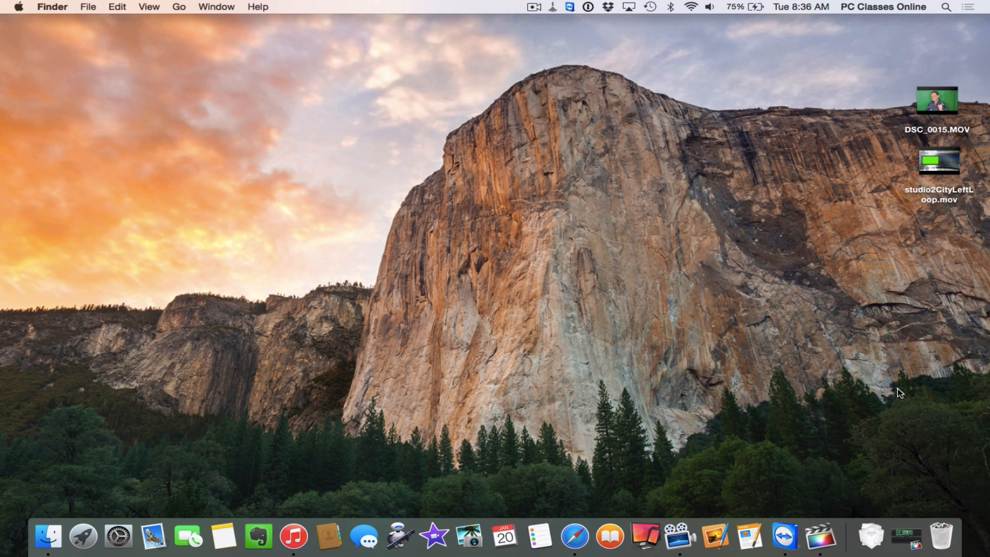
pyautogui.moveTo(882, 407)
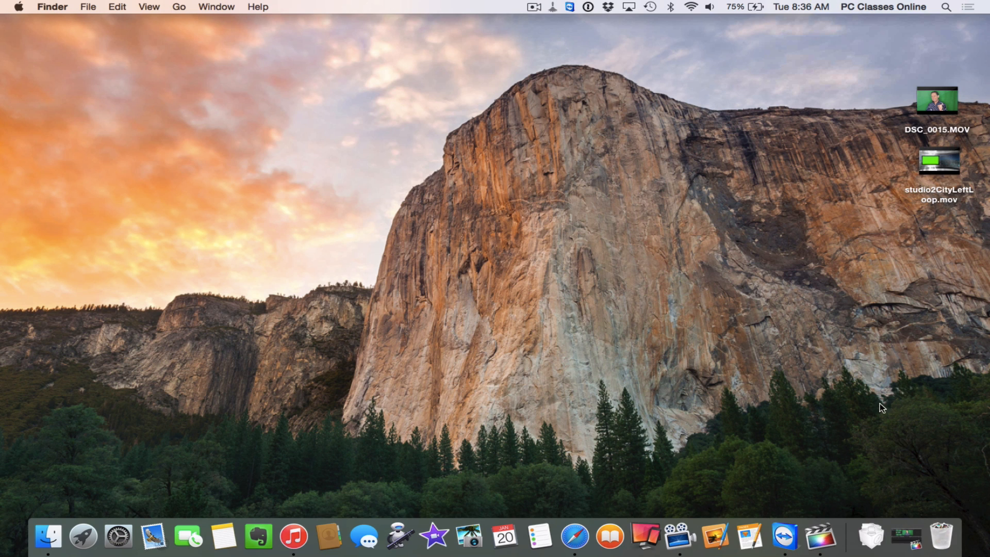
pyautogui.click(851, 536)
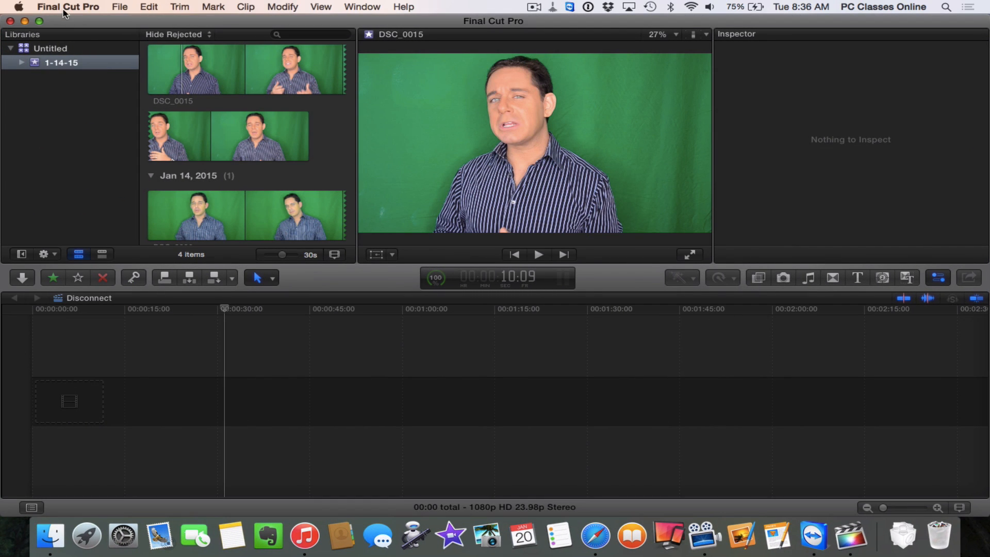
# Switch from Final Cut Pro to Safari on the videohive.net home page.
pyautogui.click(67, 6)
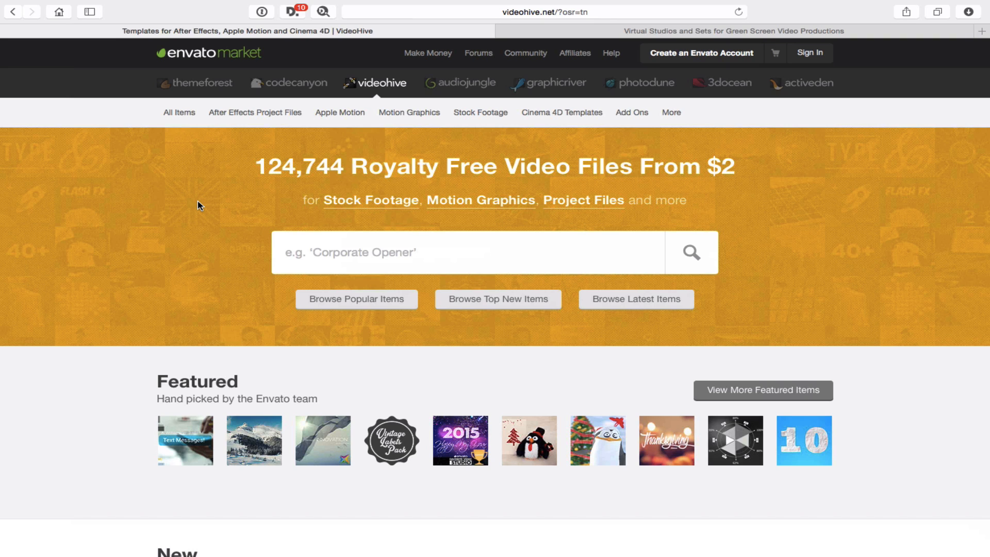
pyautogui.moveTo(369, 85)
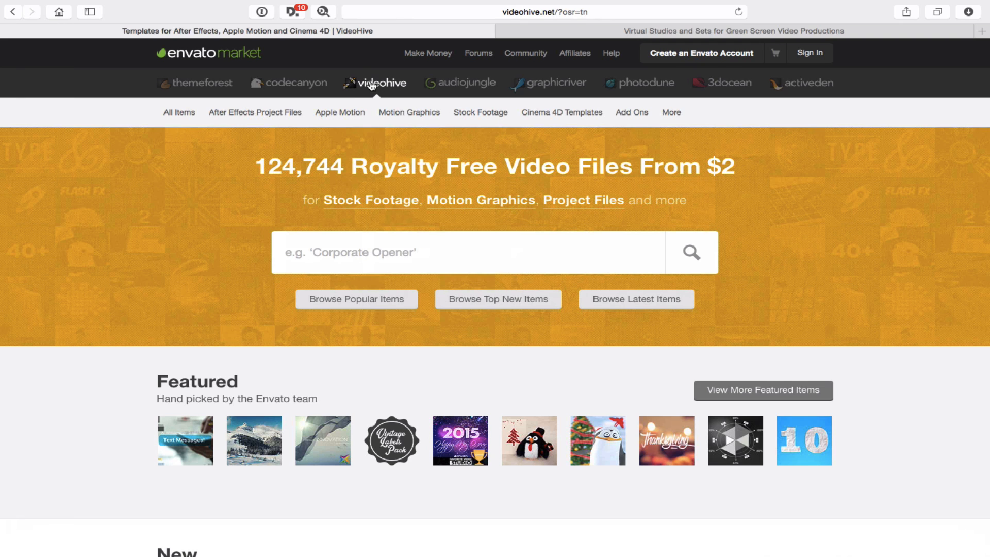
# Open VideoHive's Motion Graphics › Backgrounds category and scroll through the background clip listings.
pyautogui.click(409, 112)
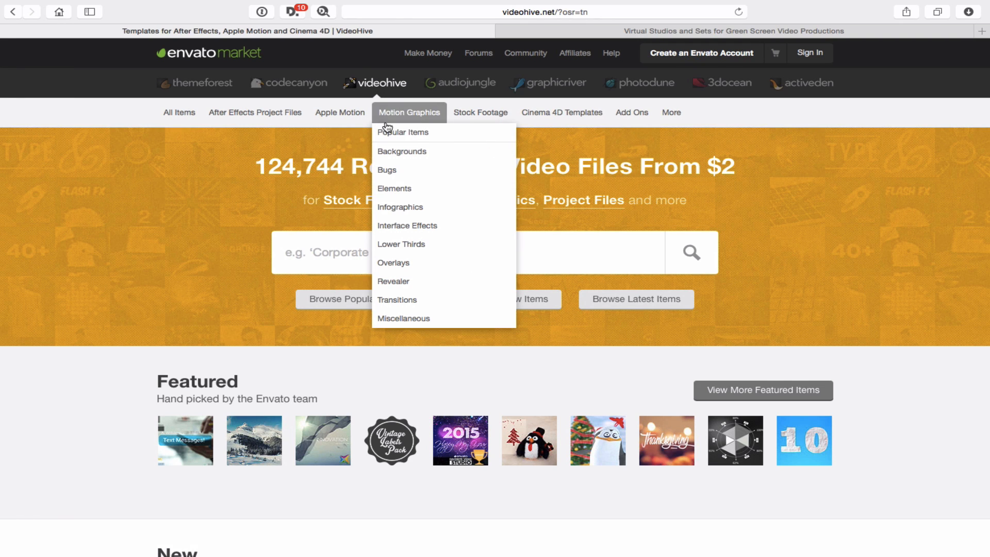
pyautogui.moveTo(402, 152)
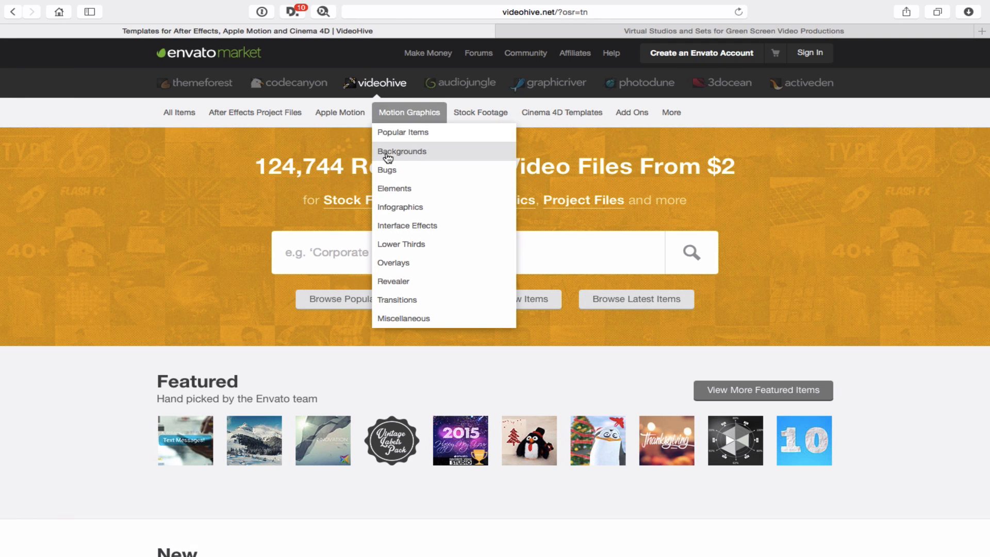
pyautogui.click(402, 151)
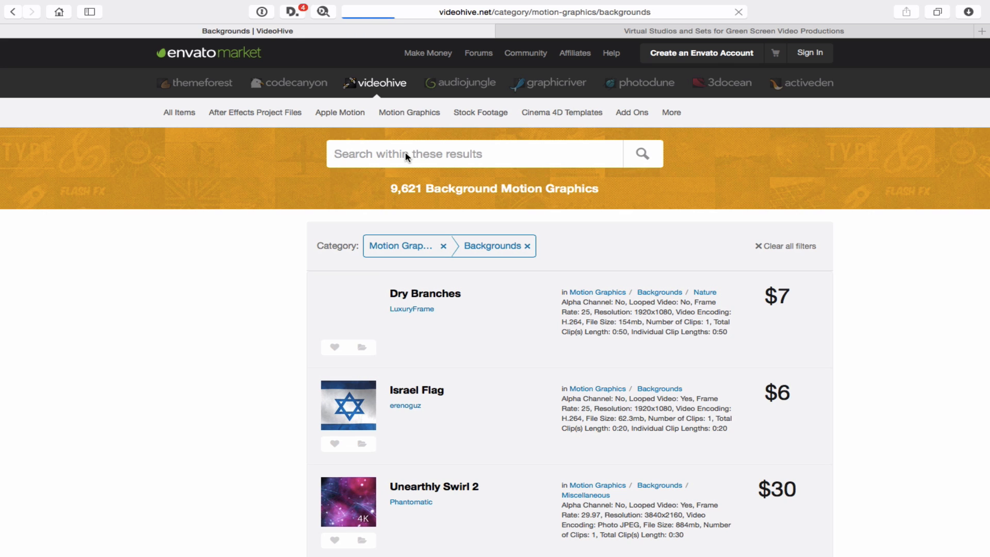
pyautogui.scroll(-3)
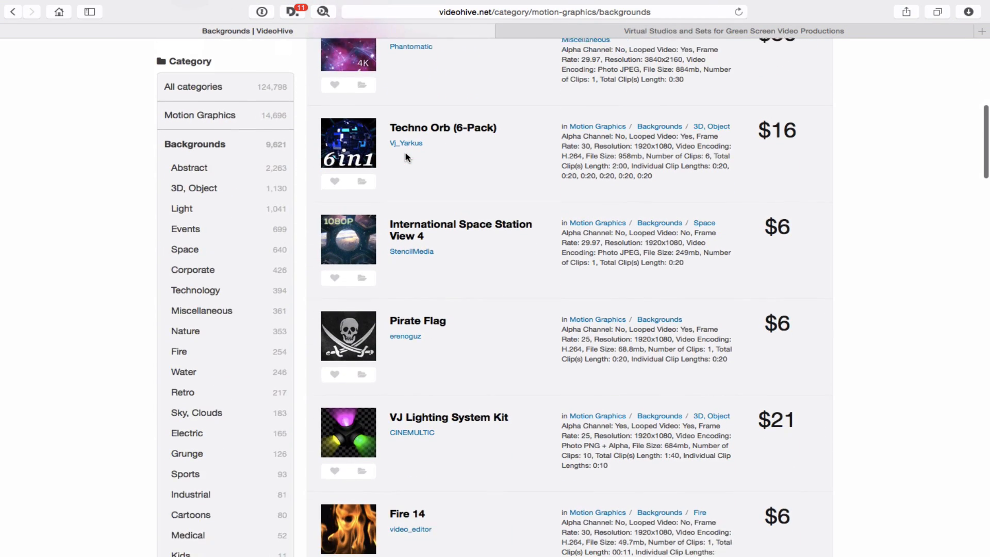
pyautogui.scroll(-3)
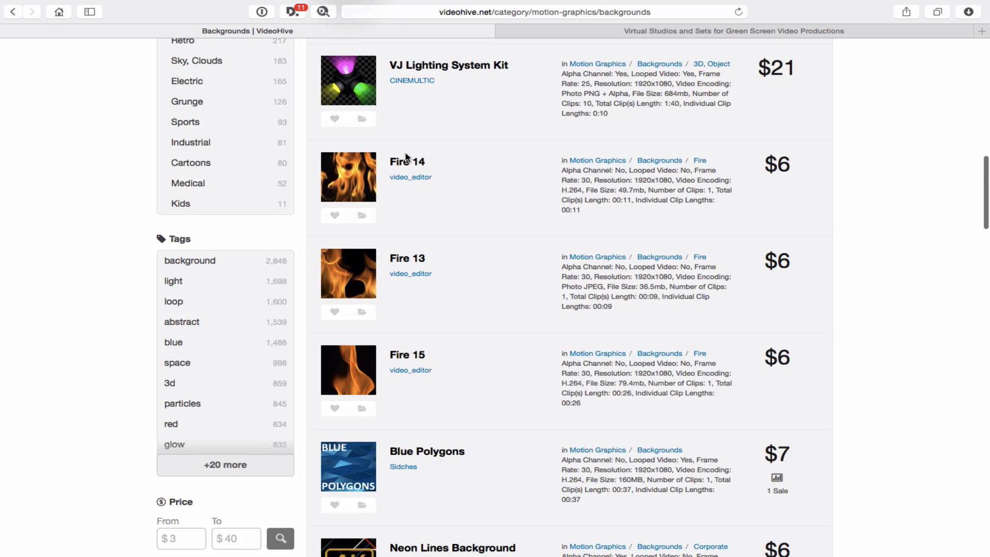
pyautogui.scroll(3)
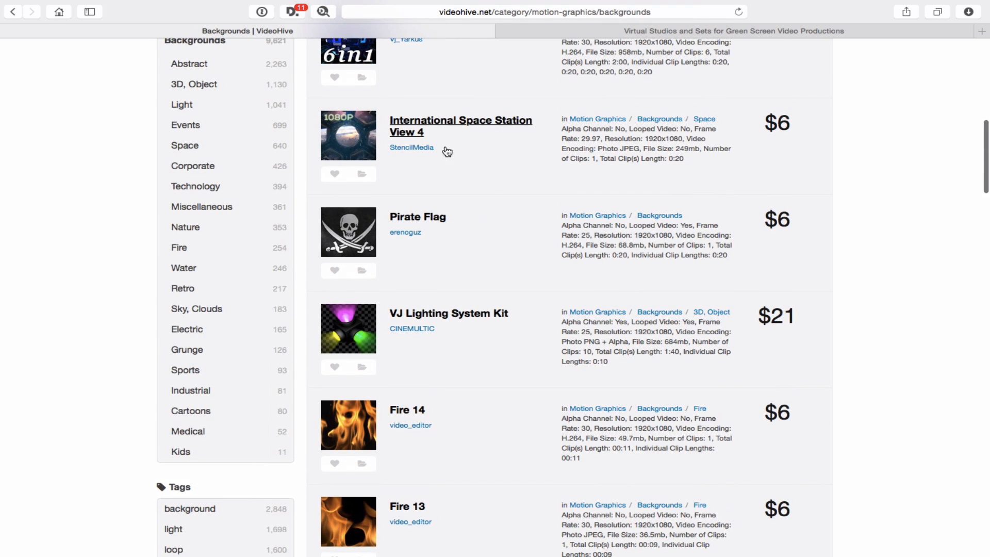
pyautogui.scroll(-3)
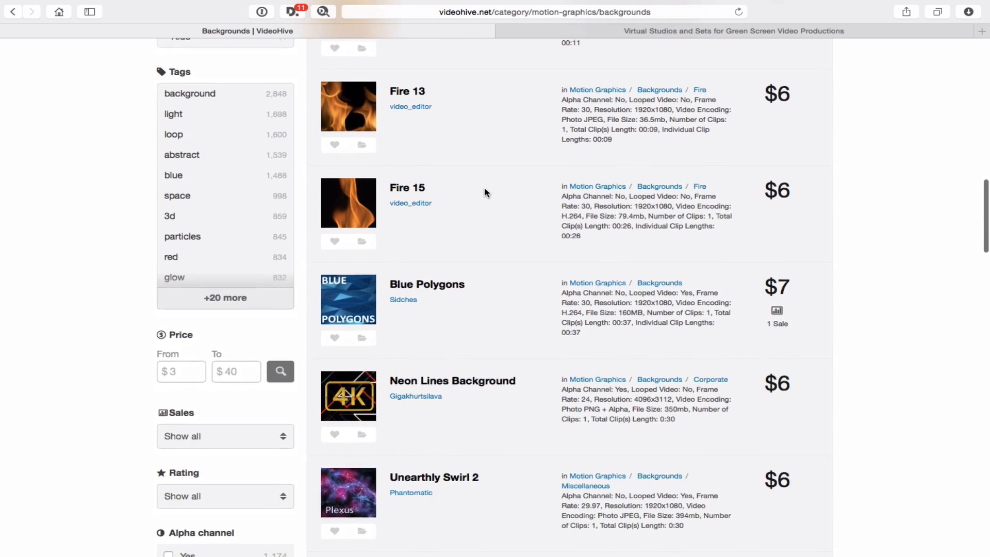
pyautogui.scroll(-3)
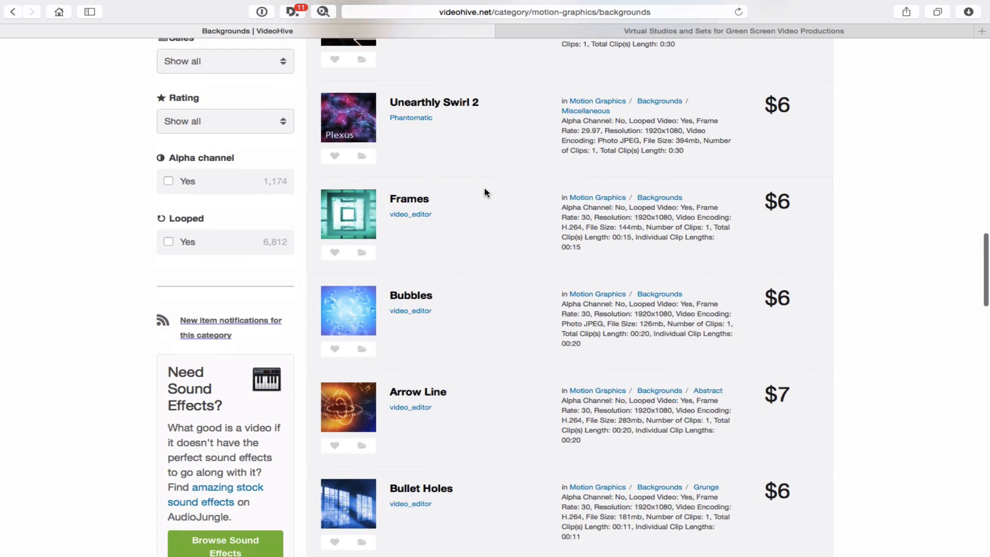
pyautogui.scroll(-3)
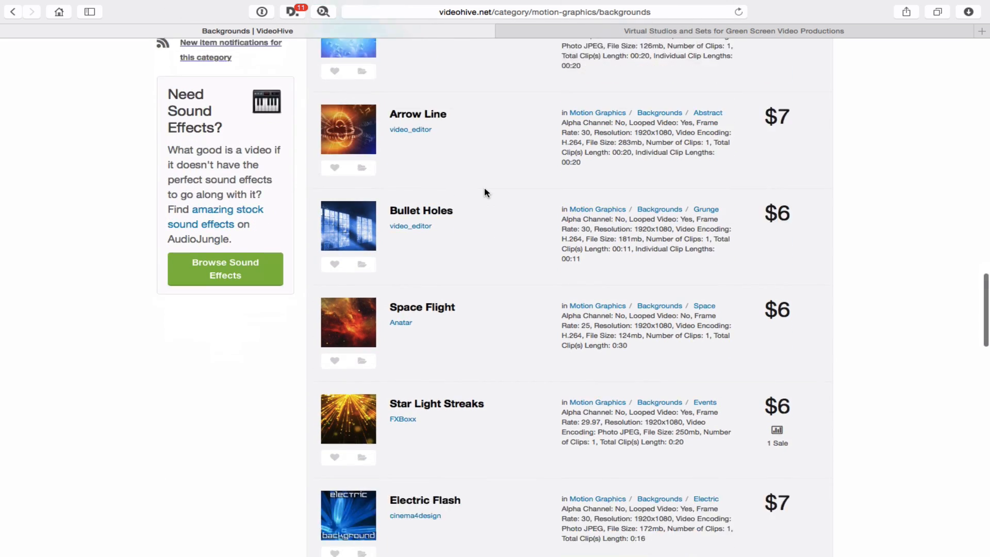
pyautogui.scroll(-3)
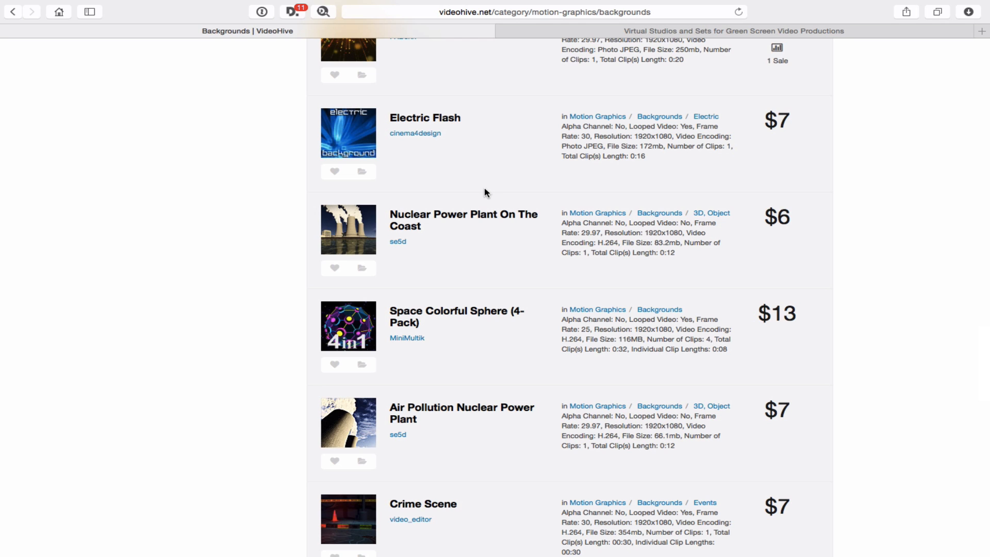
pyautogui.scroll(3)
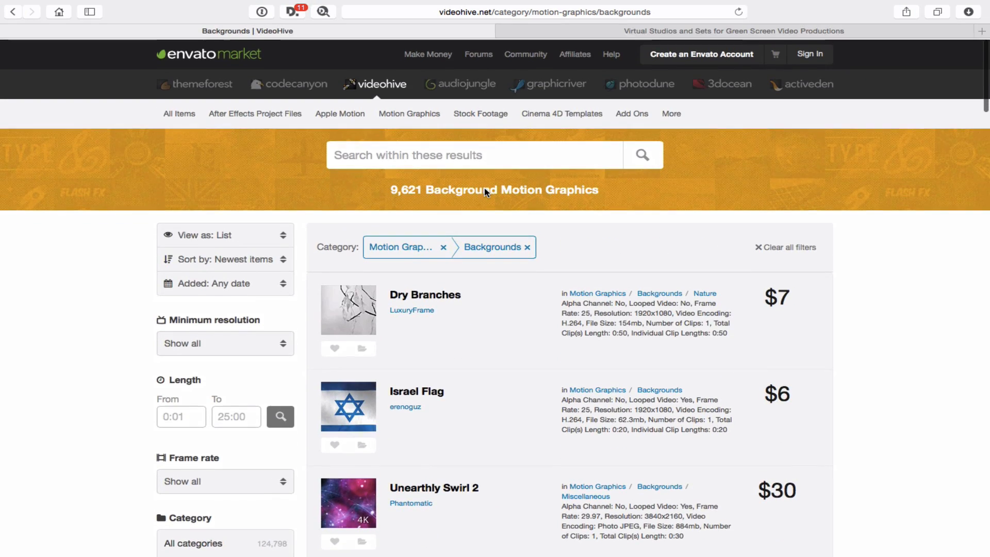
pyautogui.scroll(-3)
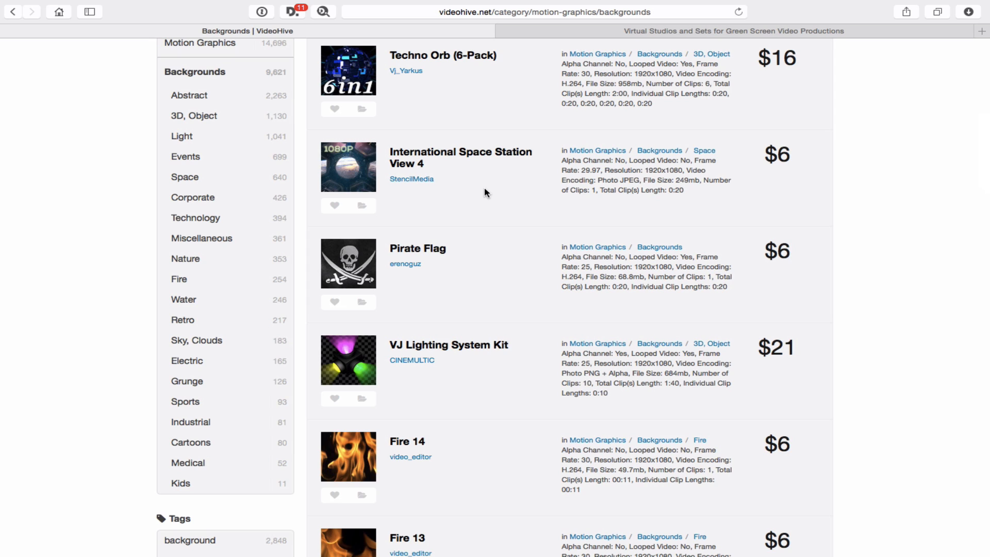
pyautogui.moveTo(751, 478)
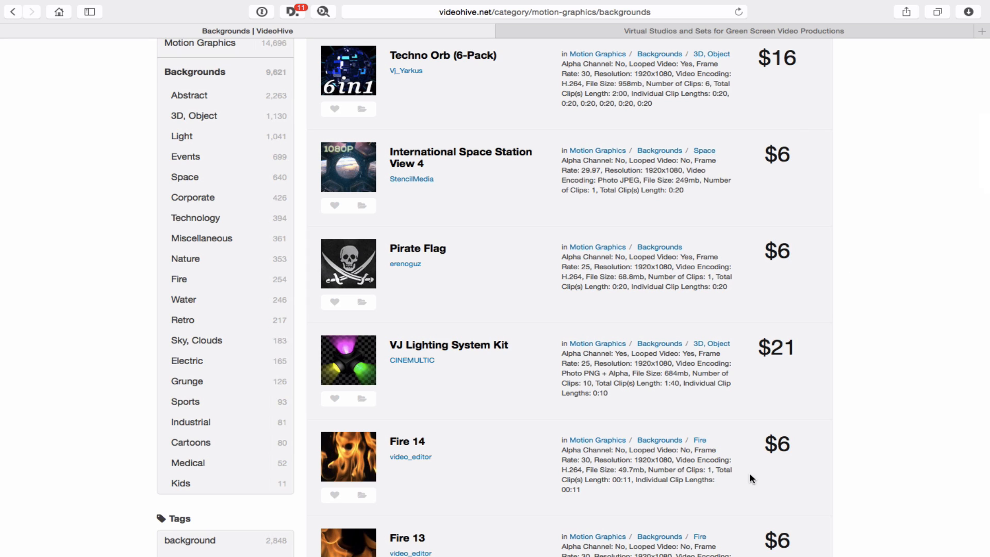
pyautogui.moveTo(587, 31)
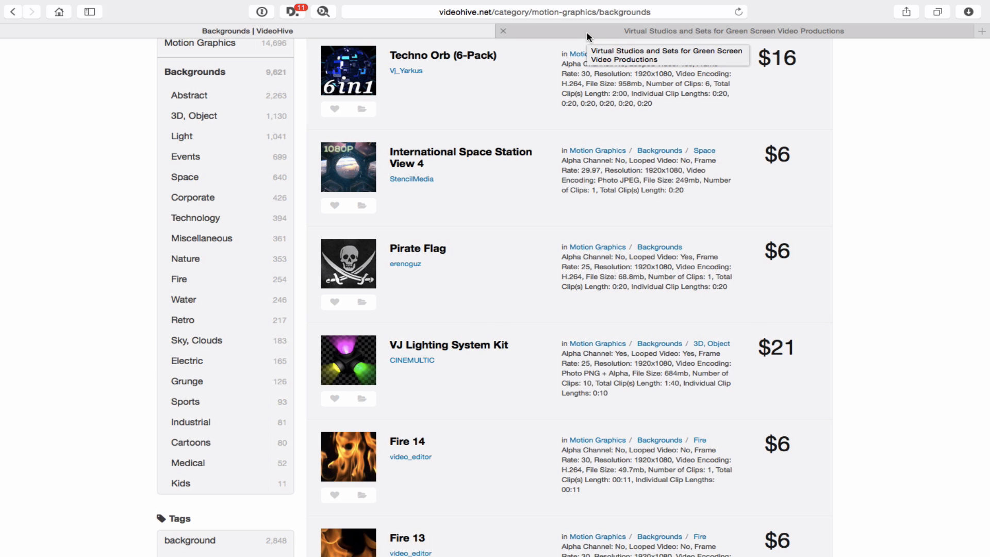
# Switch to the Virtual Studio Set tab and scroll through its featured studio sets.
pyautogui.click(733, 31)
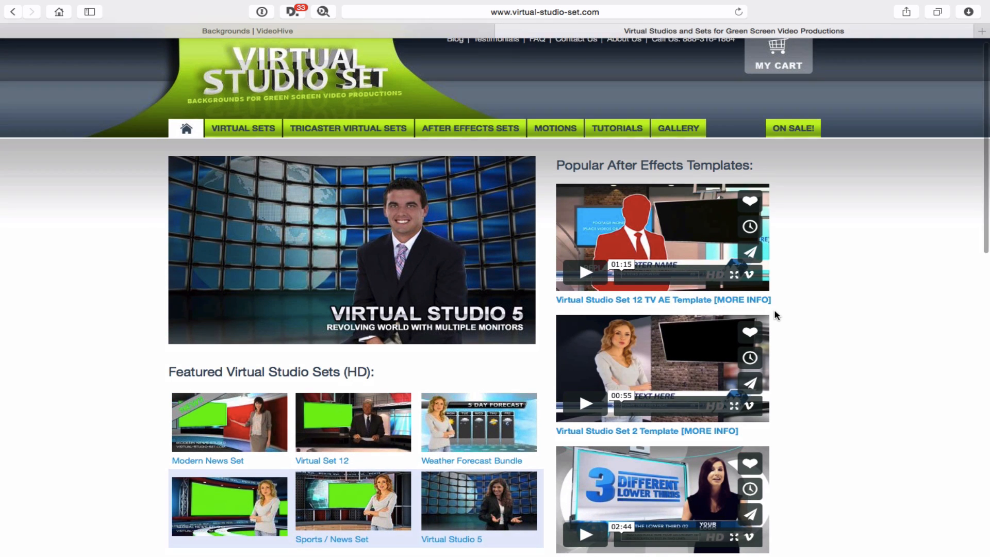
pyautogui.scroll(-3)
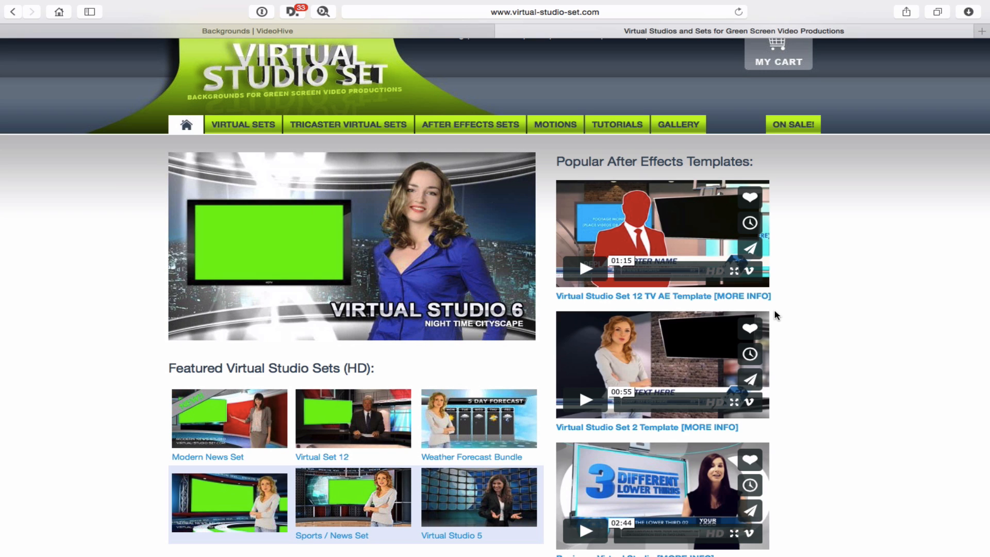
pyautogui.scroll(-3)
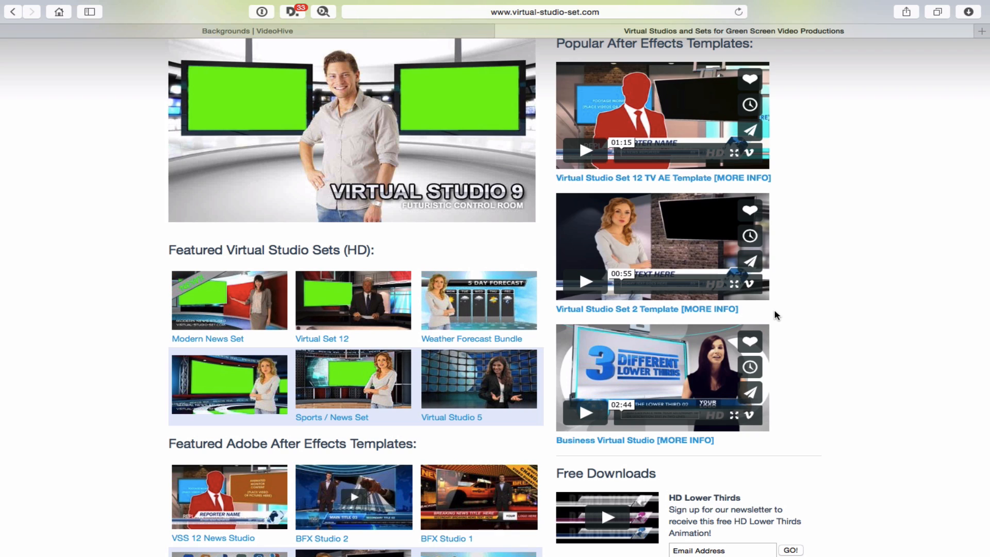
pyautogui.moveTo(462, 147)
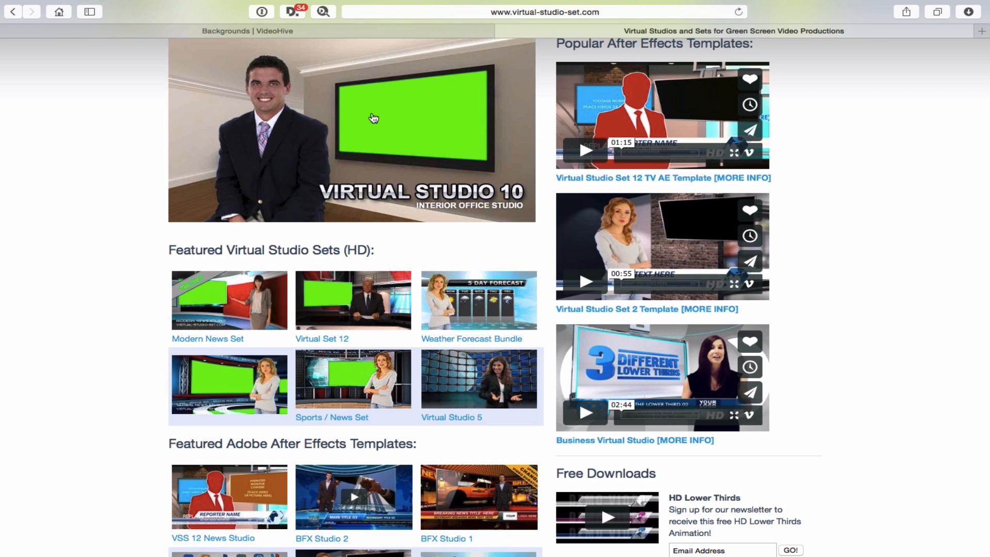
pyautogui.moveTo(442, 110)
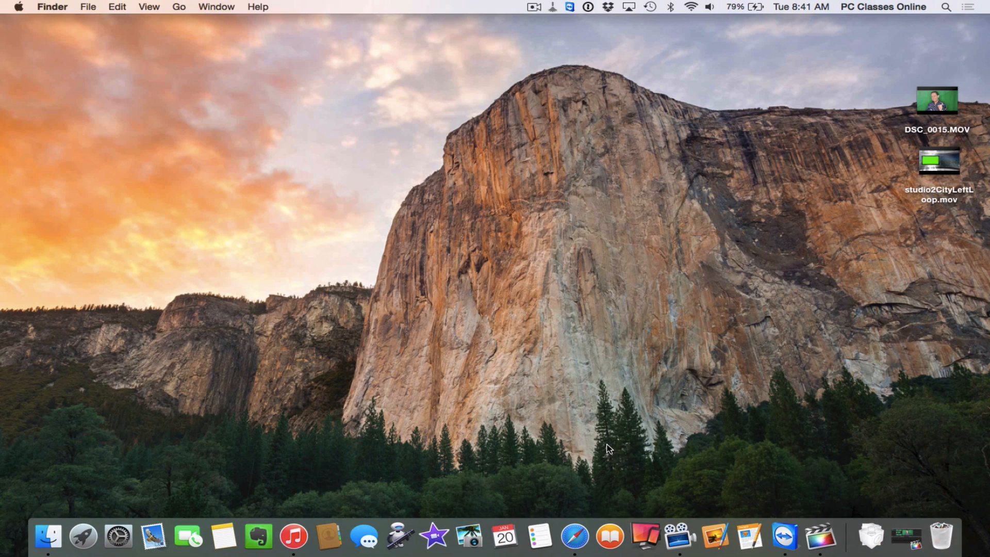
# Return to Final Cut Pro and select the DSC_0015 presenter clip in the Browser.
pyautogui.click(873, 535)
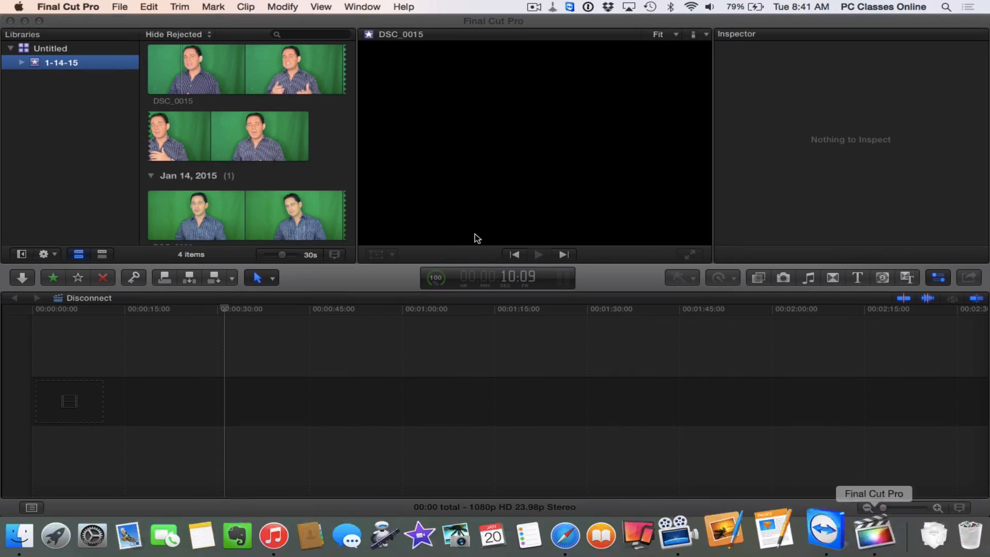
pyautogui.click(246, 70)
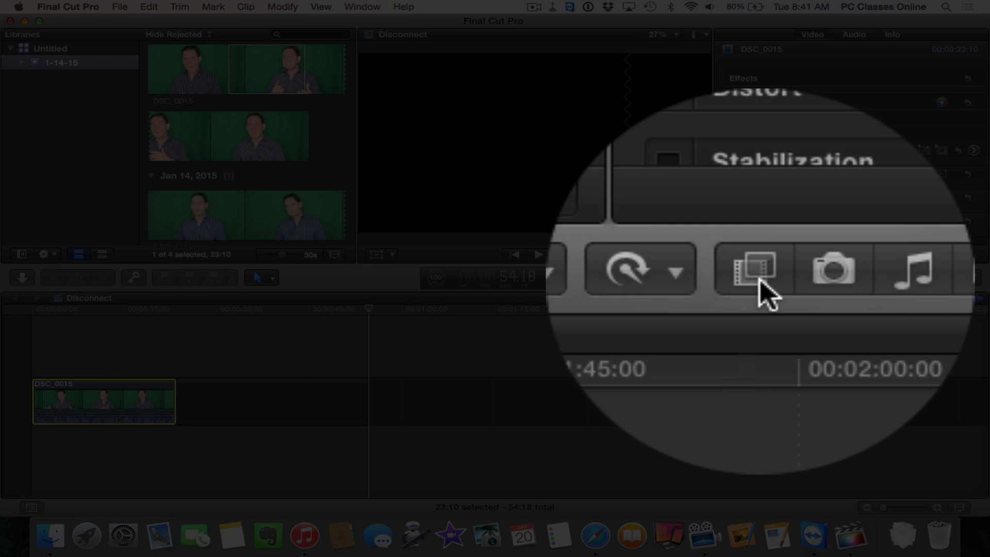
# Show the Keying effects in the Effects browser and pick Keyer for the presenter clip.
pyautogui.click(749, 273)
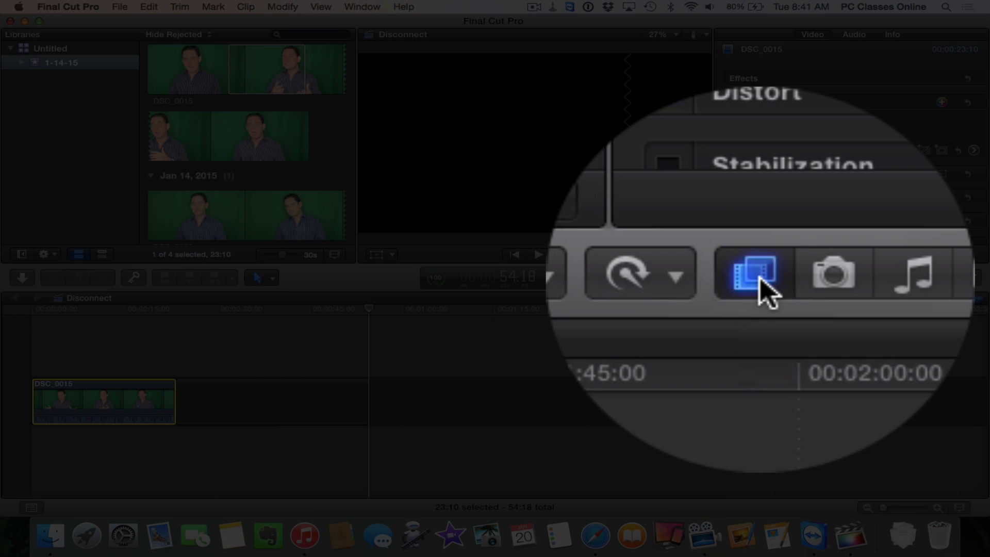
pyautogui.click(757, 278)
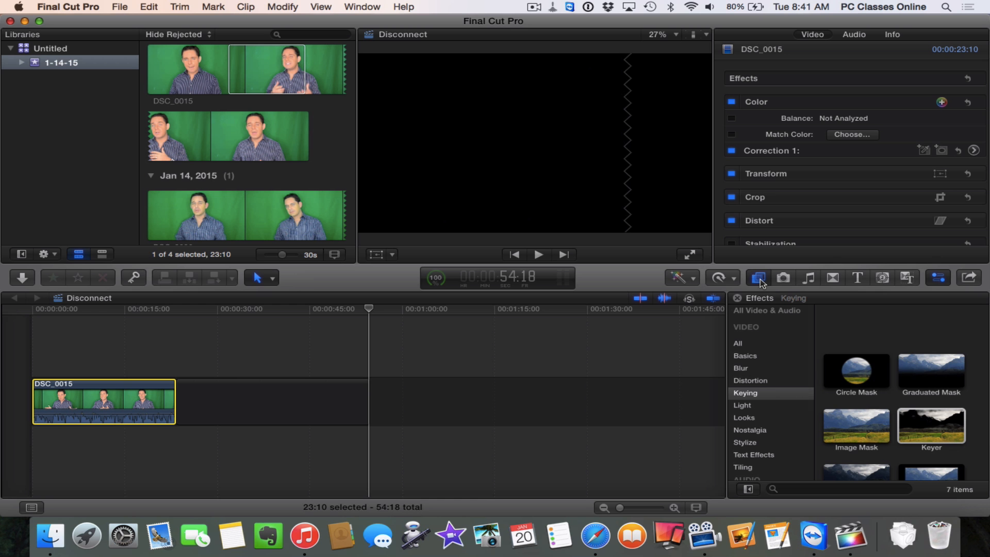
pyautogui.moveTo(762, 408)
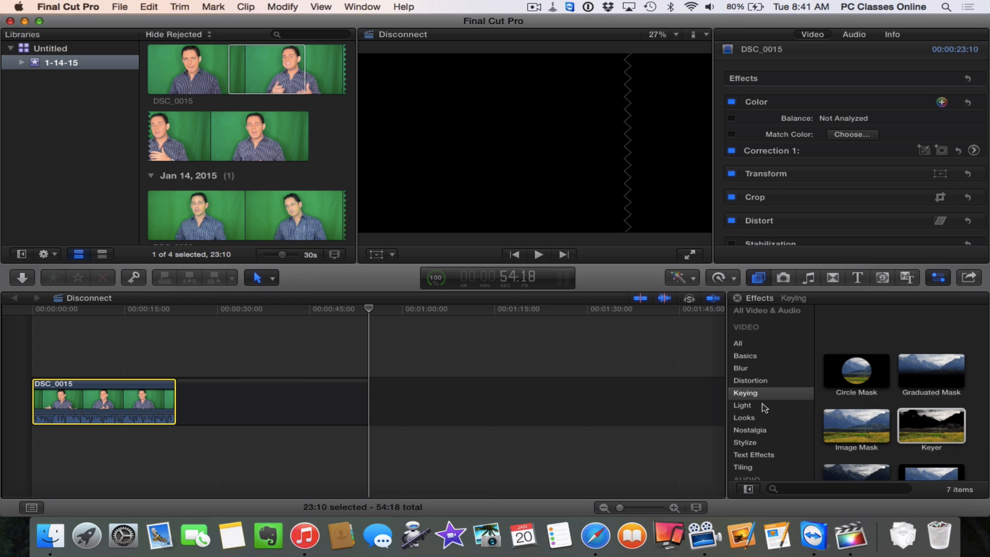
pyautogui.moveTo(763, 405)
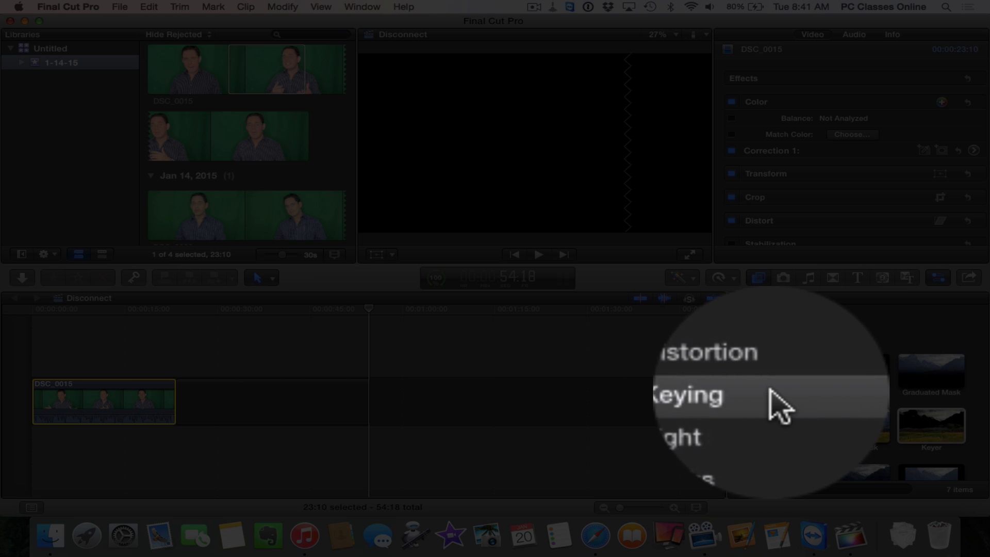
pyautogui.click(745, 393)
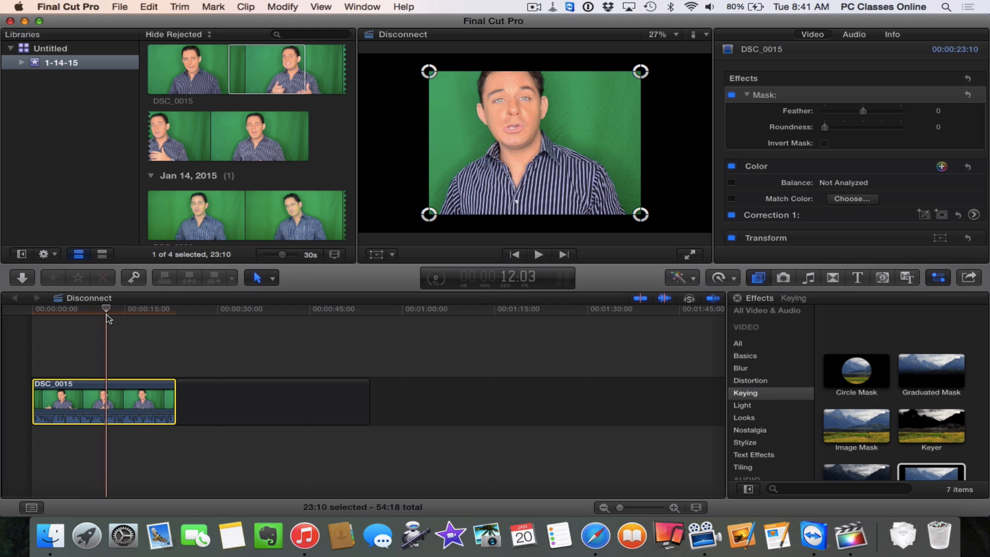
pyautogui.scroll(-3)
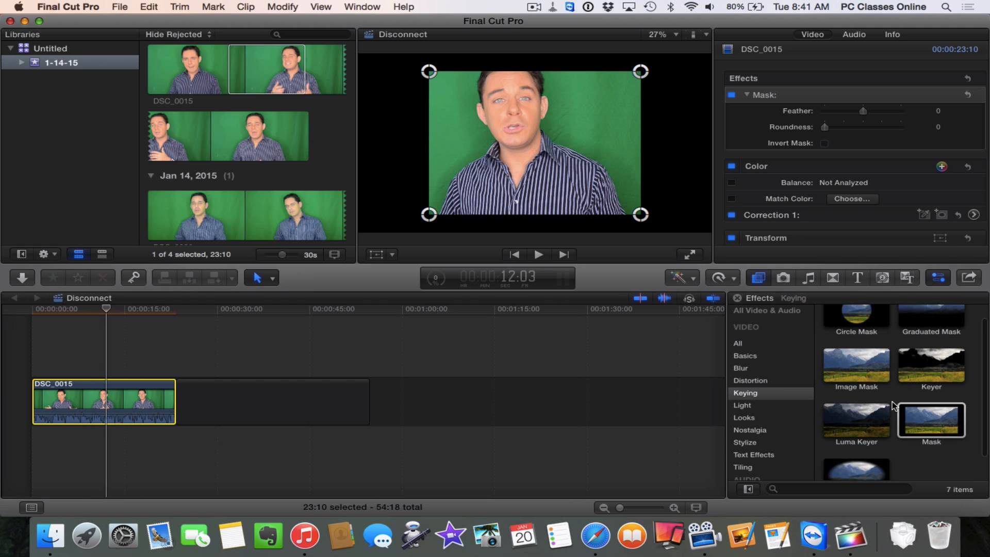
pyautogui.doubleClick(931, 421)
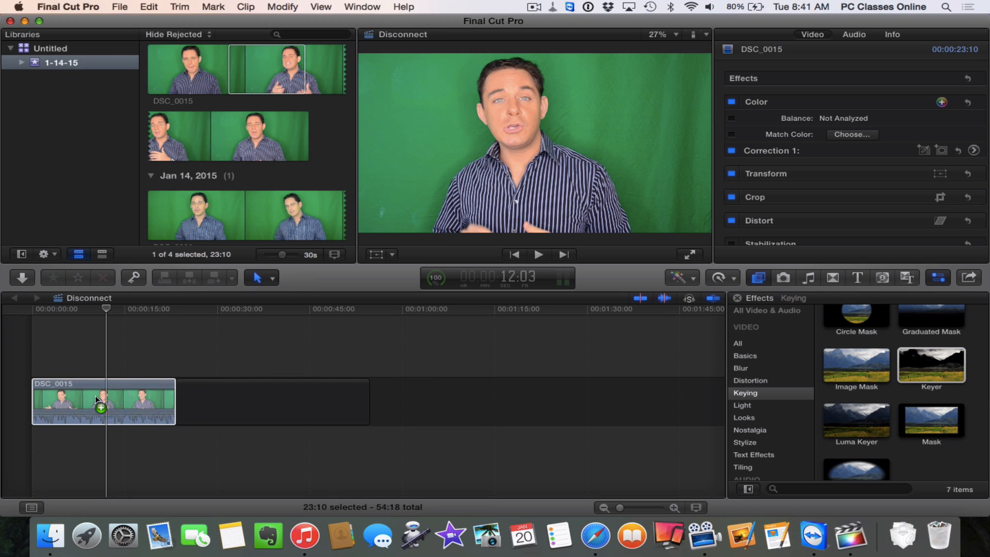
# Apply Keyer to DSC_0015, leaving the presenter against black.
pyautogui.doubleClick(931, 365)
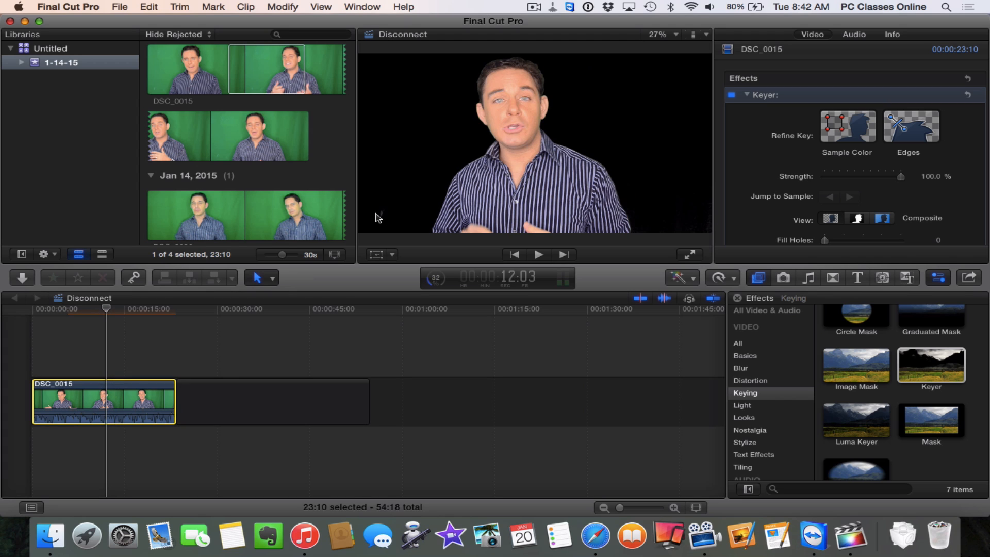
pyautogui.scroll(-3)
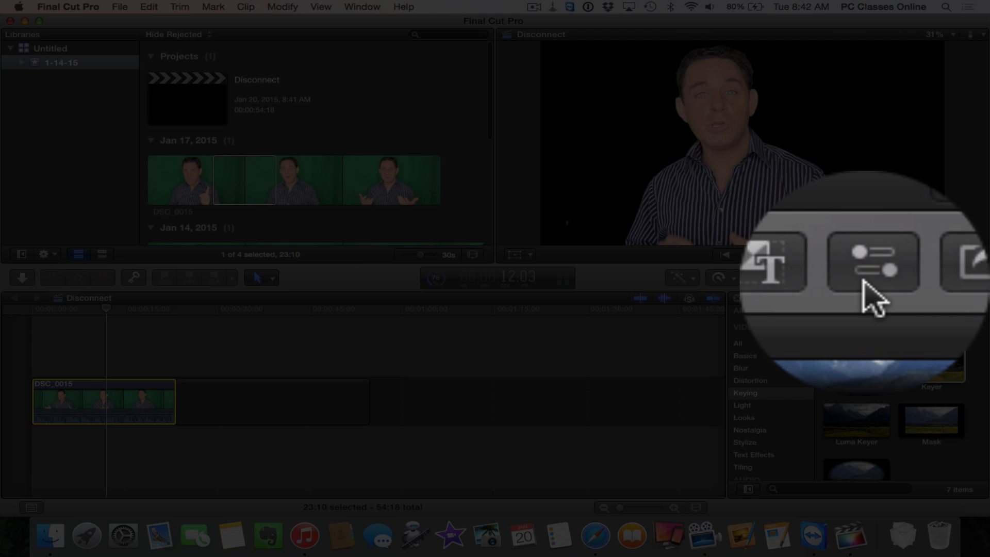
pyautogui.click(873, 262)
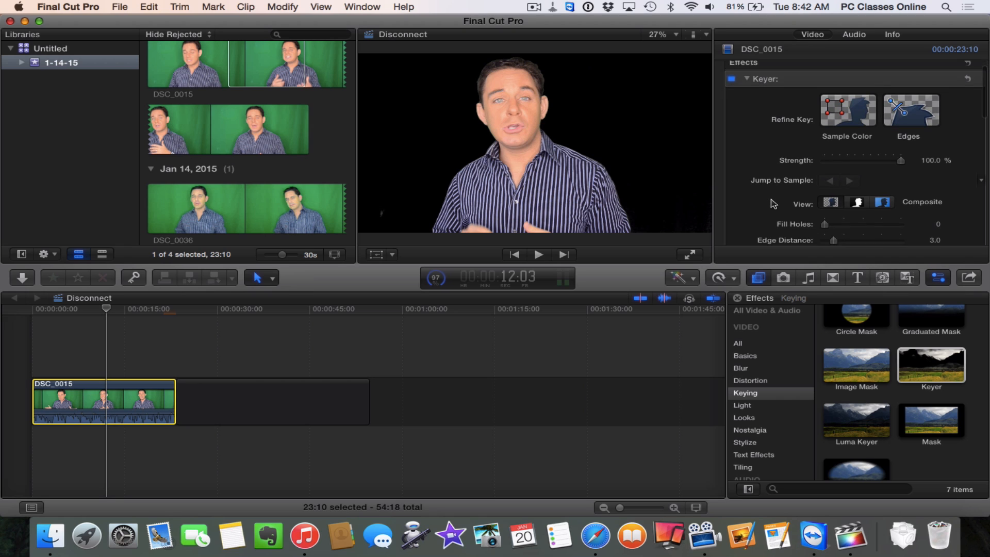
pyautogui.scroll(-3)
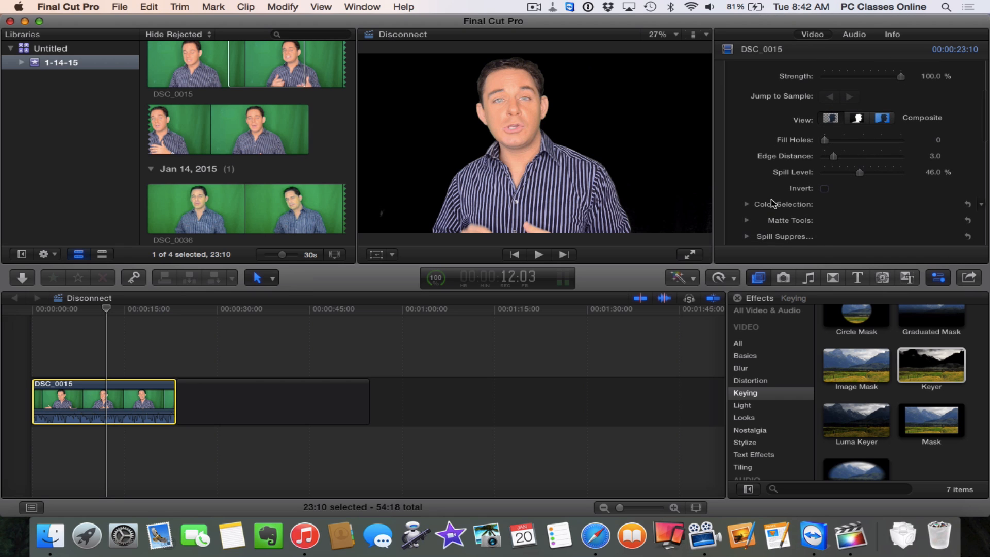
# Expand the Keyer's Spill Suppression section in the Inspector and review its options.
pyautogui.scroll(-3)
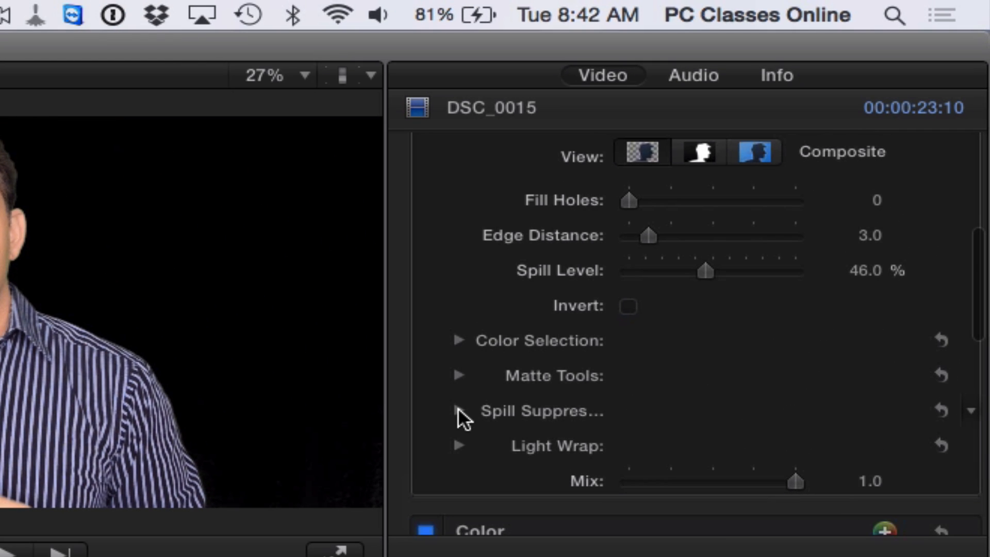
pyautogui.click(458, 411)
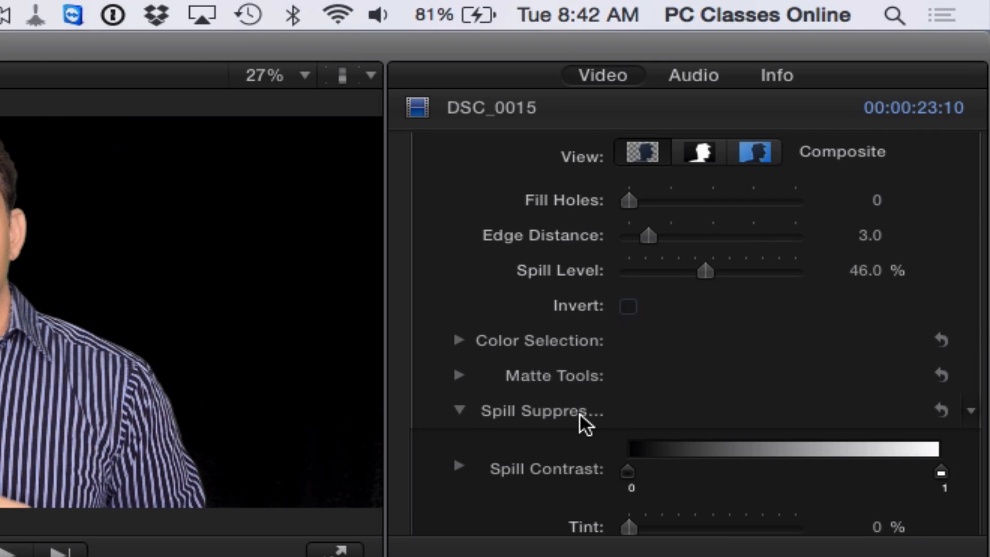
pyautogui.moveTo(611, 426)
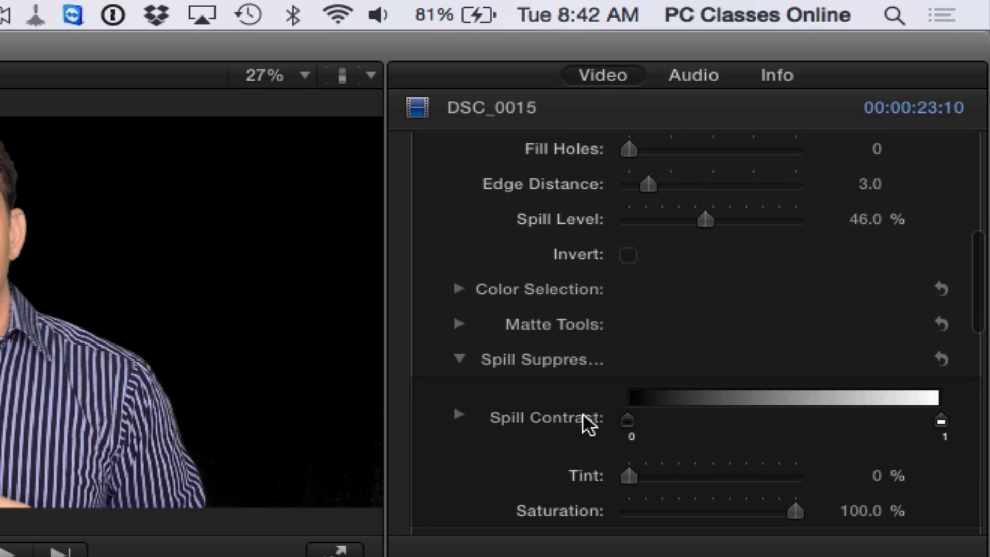
pyautogui.moveTo(937, 451)
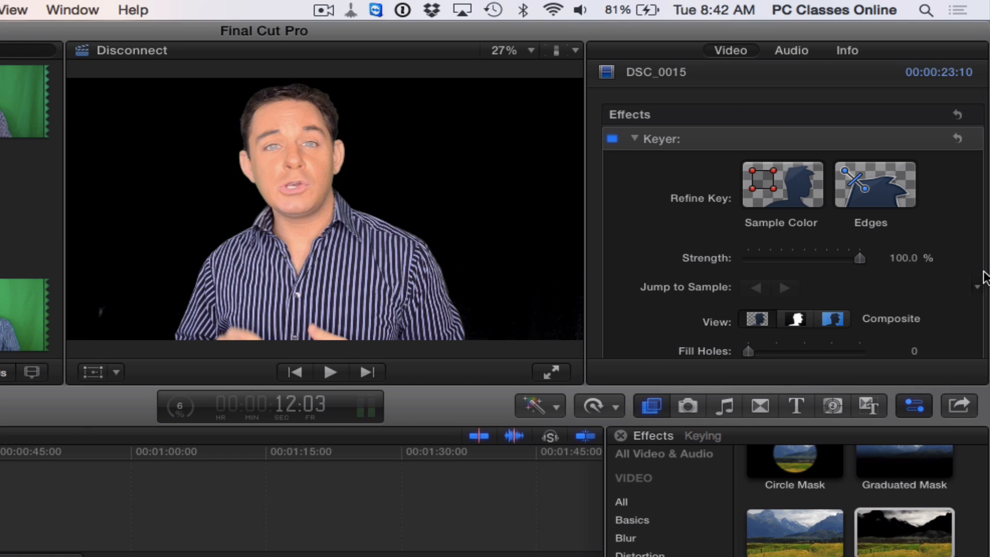
pyautogui.scroll(-3)
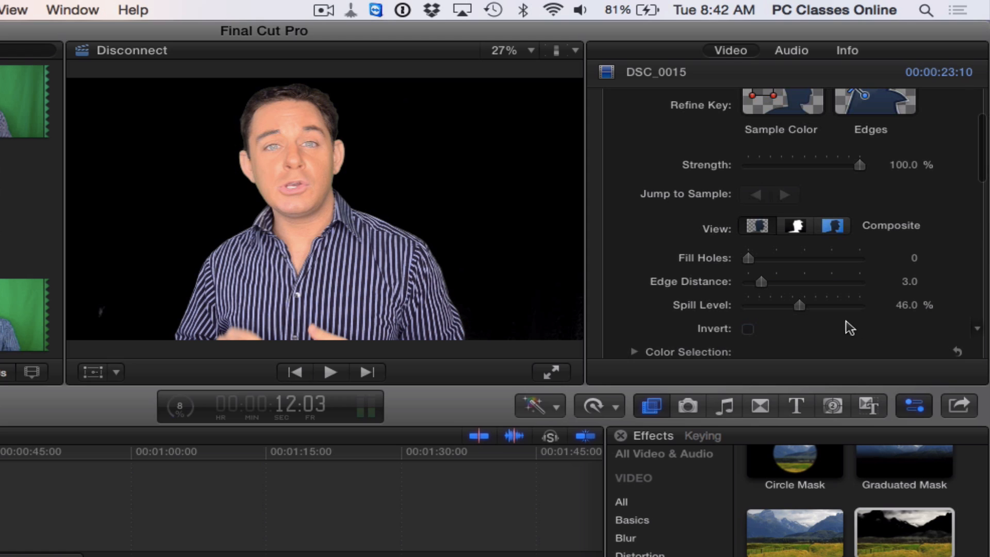
# Scroll through the spill settings (Tint 0%, Saturation 100%) and the event clips.
pyautogui.scroll(-3)
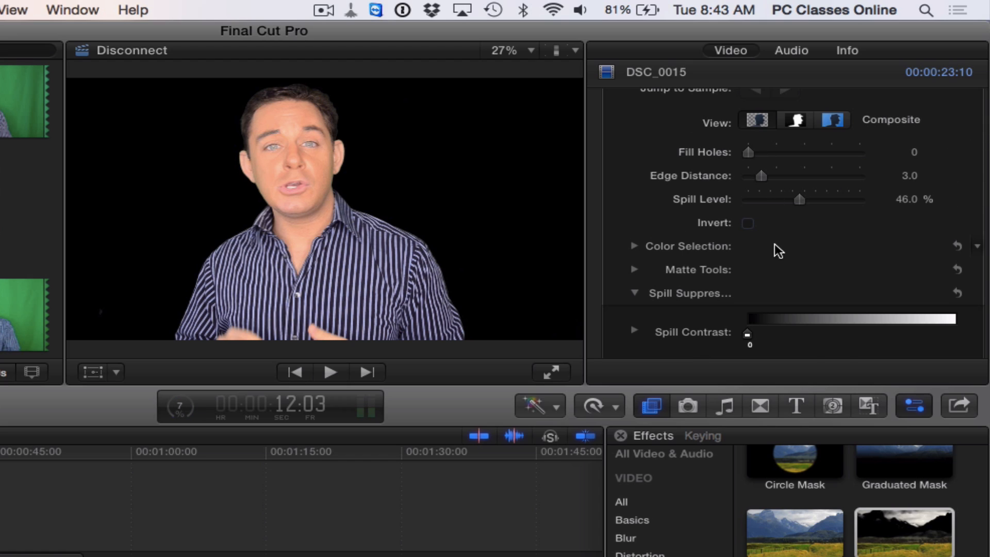
pyautogui.scroll(-3)
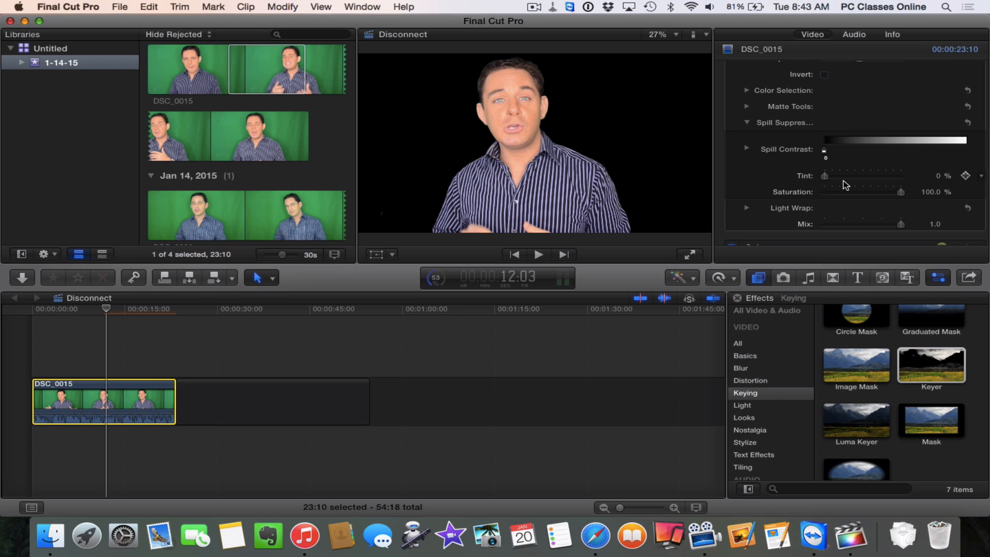
pyautogui.moveTo(499, 79)
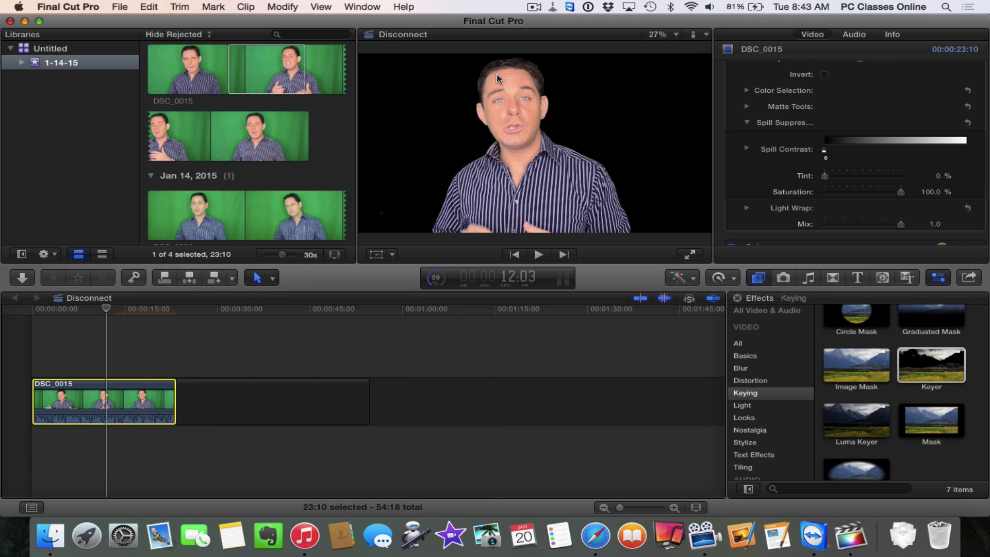
pyautogui.moveTo(243, 165)
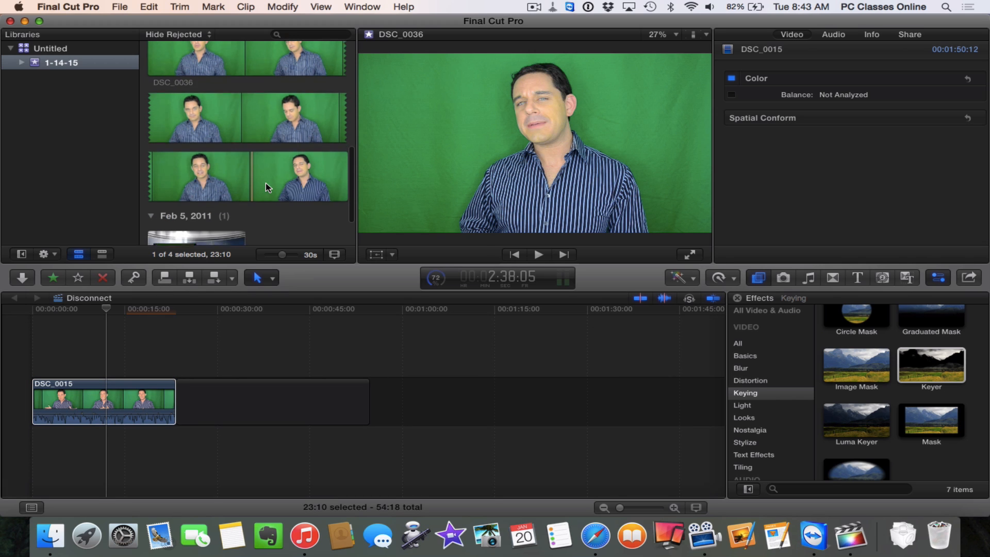
# Select the studio2CityLeftLoop virtual city set clip as the presenter's backdrop.
pyautogui.click(196, 198)
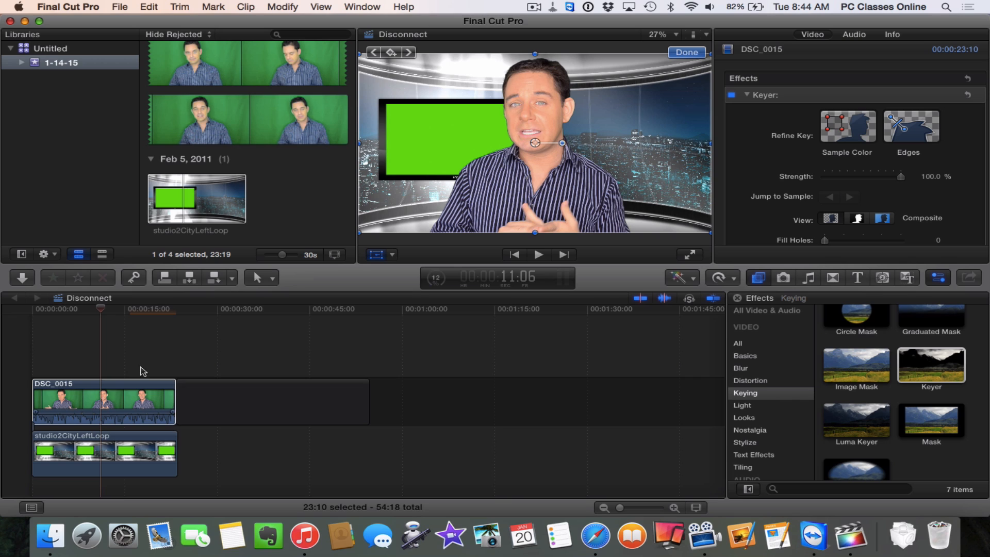
pyautogui.moveTo(625, 191)
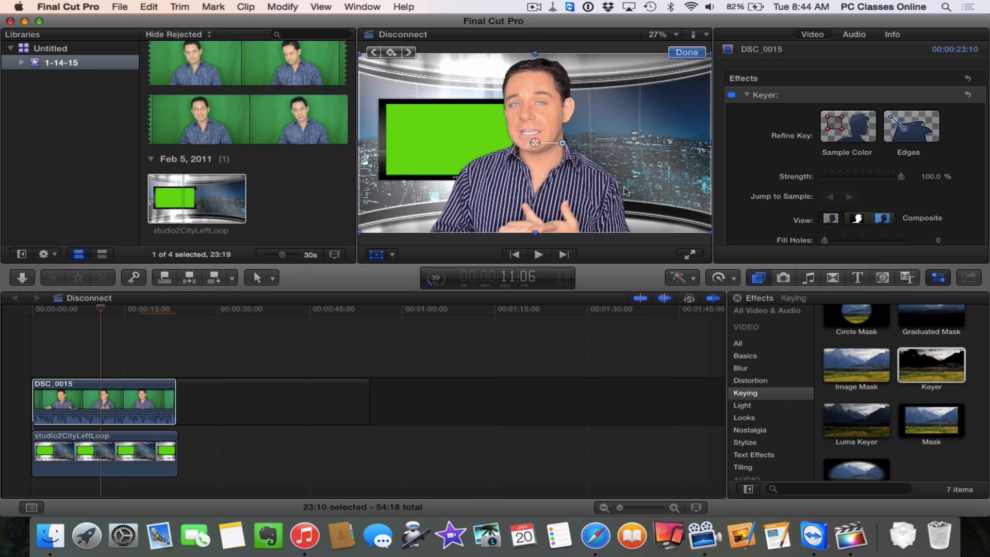
# Select the keyed DSC_0015 presenter clip and enable the viewer's Transform controls.
pyautogui.click(87, 395)
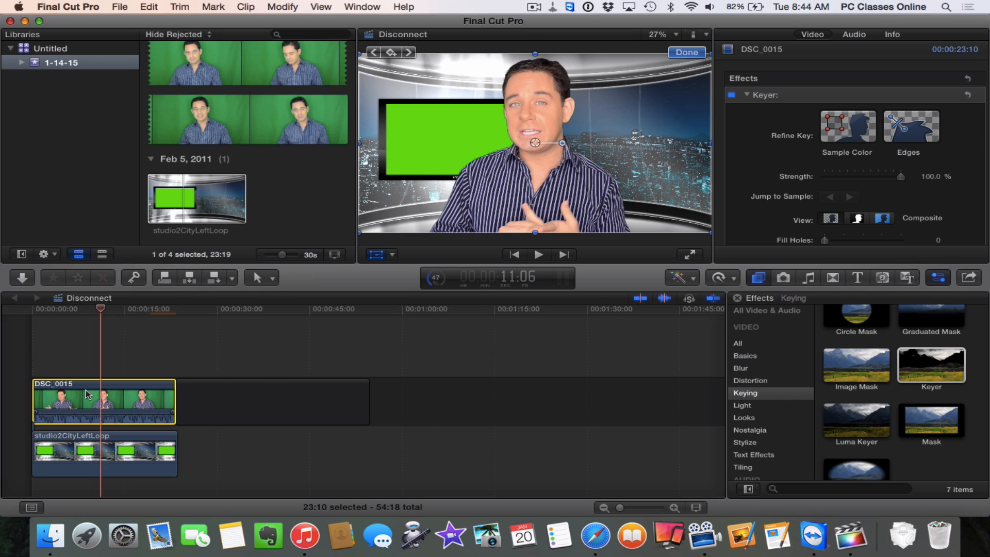
pyautogui.moveTo(68, 410)
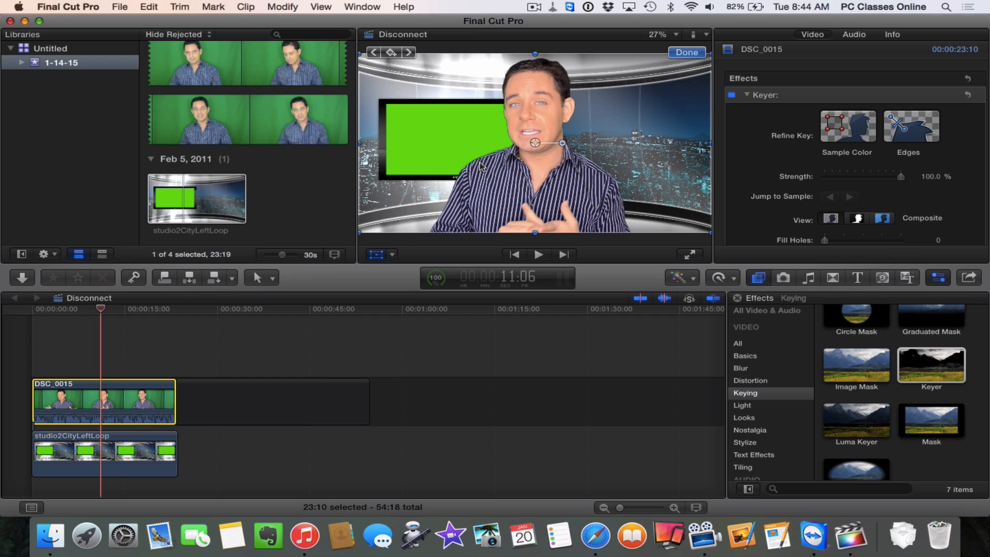
pyautogui.moveTo(388, 262)
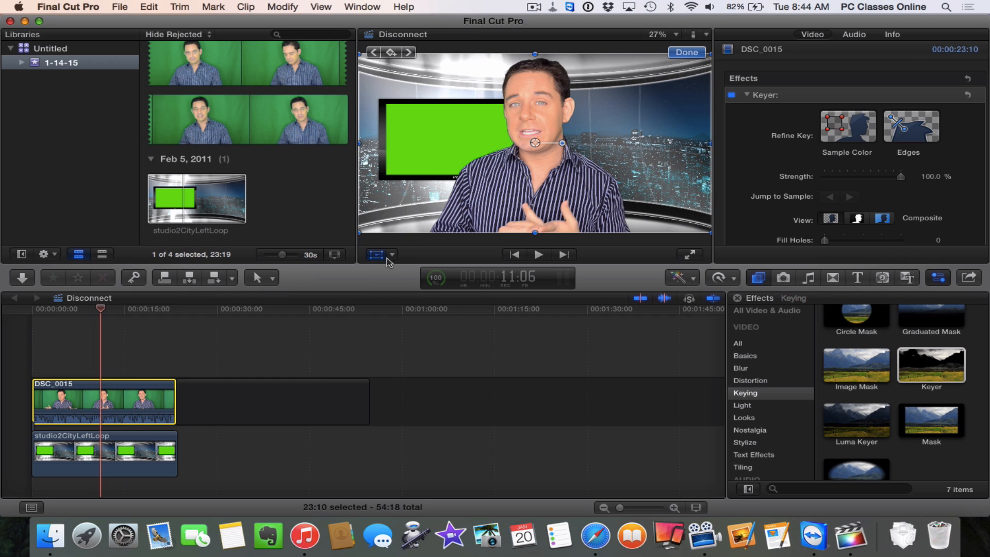
pyautogui.click(392, 253)
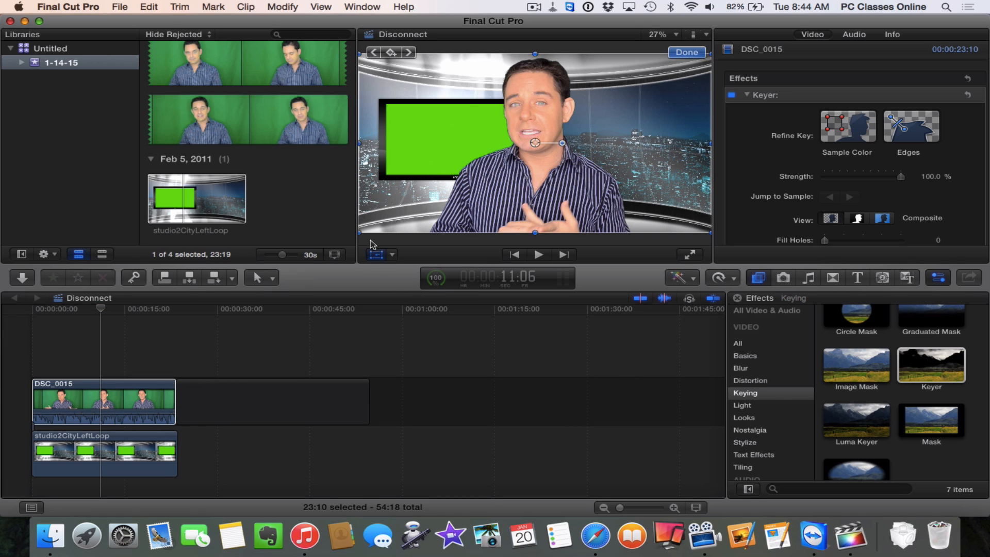
pyautogui.moveTo(475, 166)
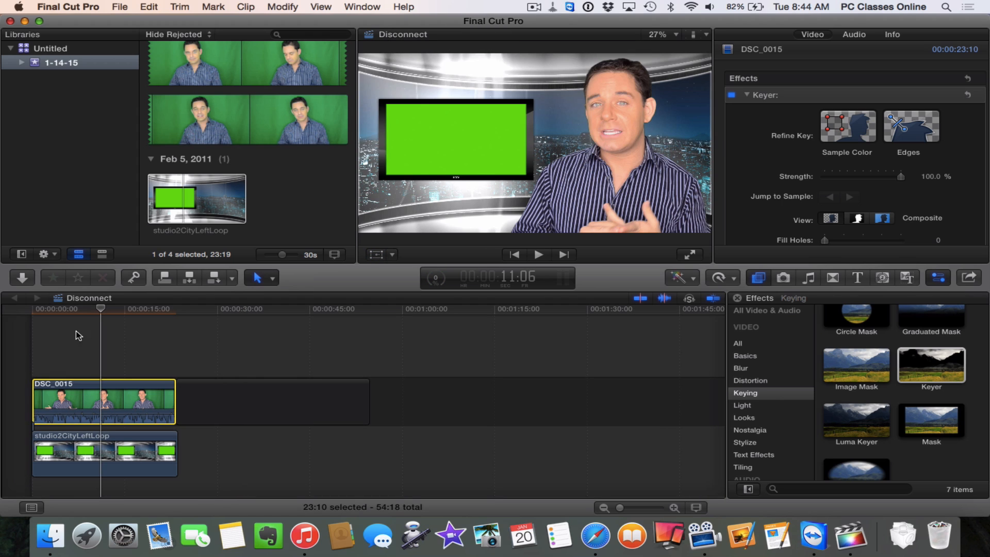
# Play and stop the composite preview, then select the studio2CityLeftLoop background clip.
pyautogui.click(538, 254)
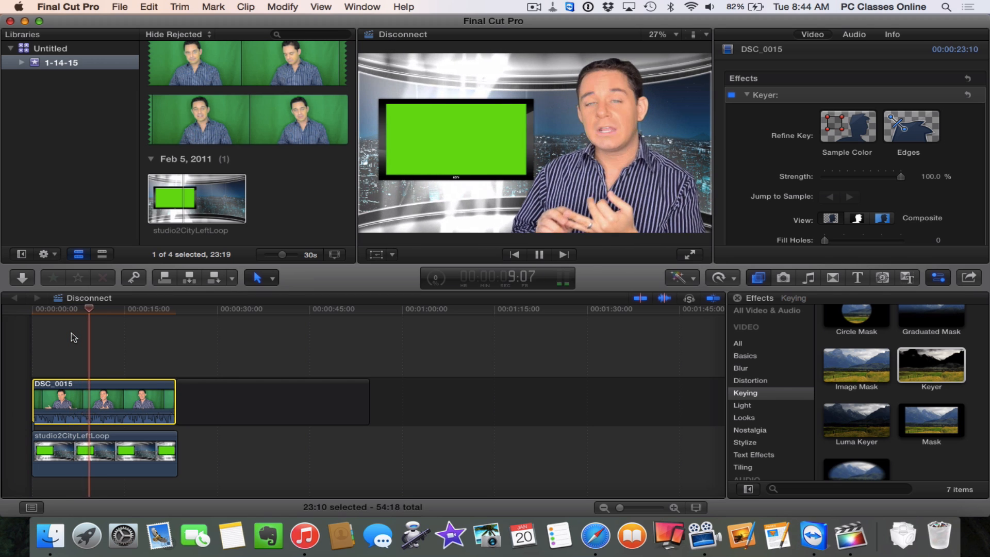
pyautogui.click(538, 254)
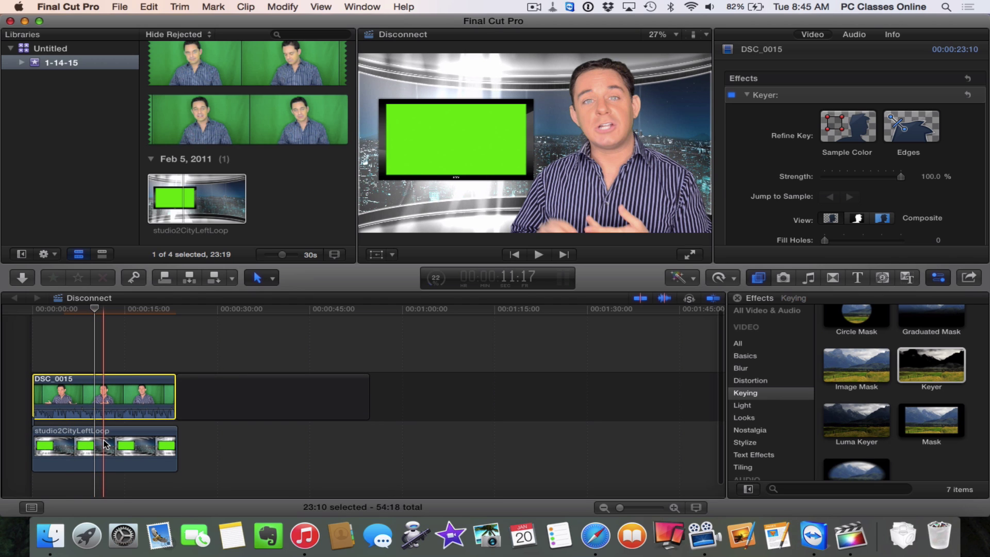
pyautogui.click(104, 448)
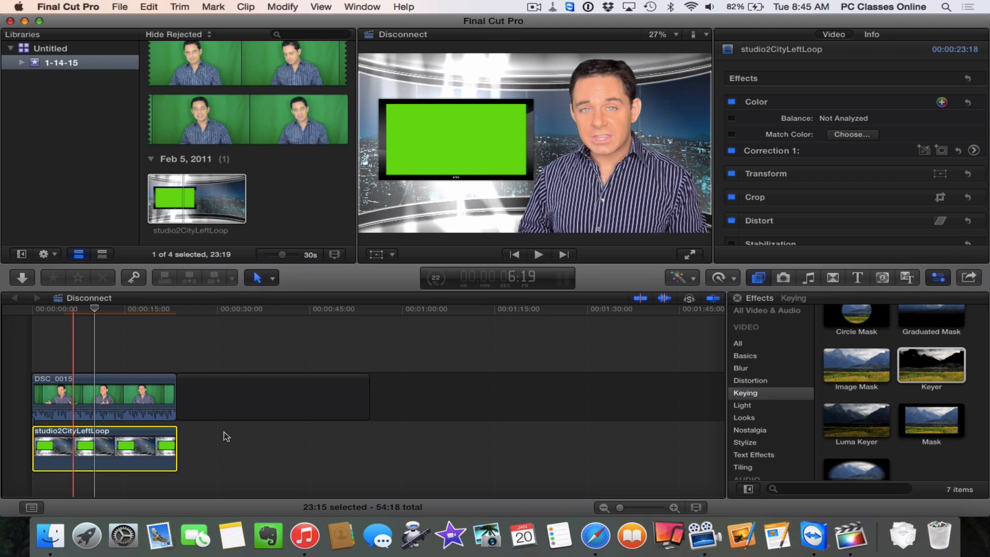